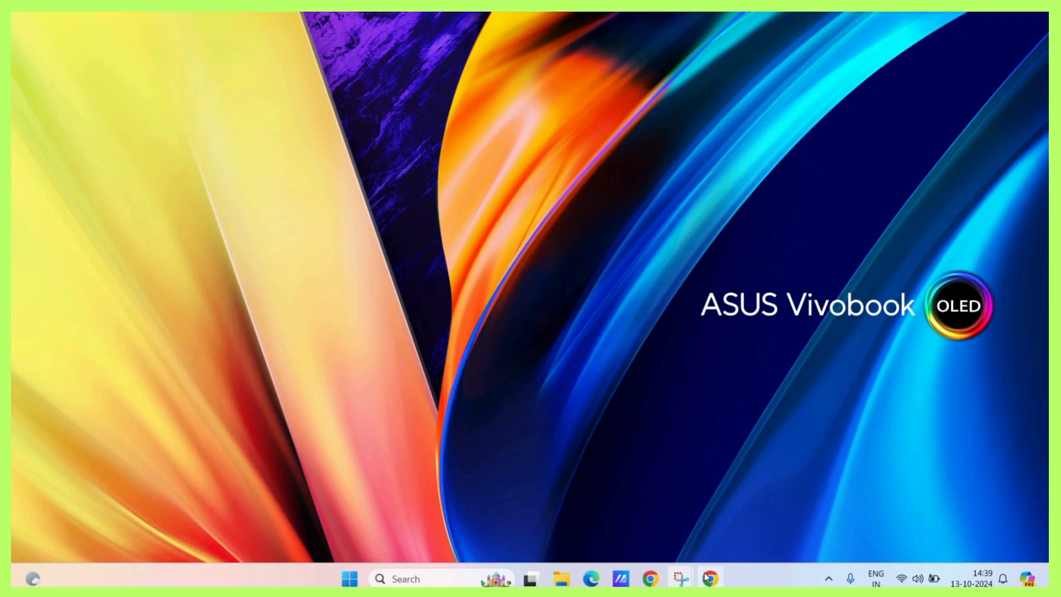
From the address test page's City field, choose 'Manage addresses...' to reach the saved addresses.
left_click(709, 577)
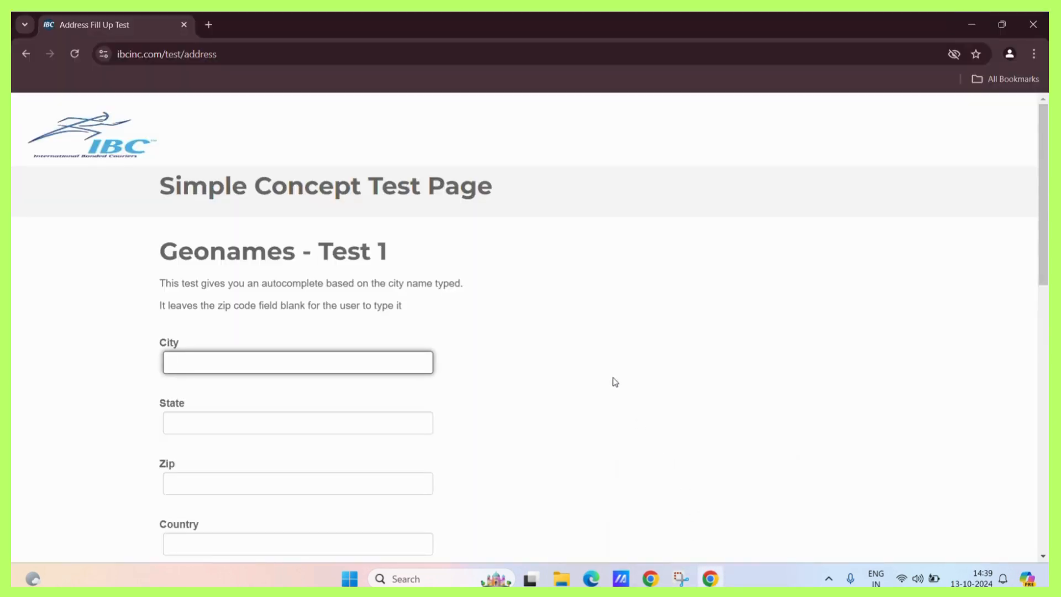
scroll("down", 3)
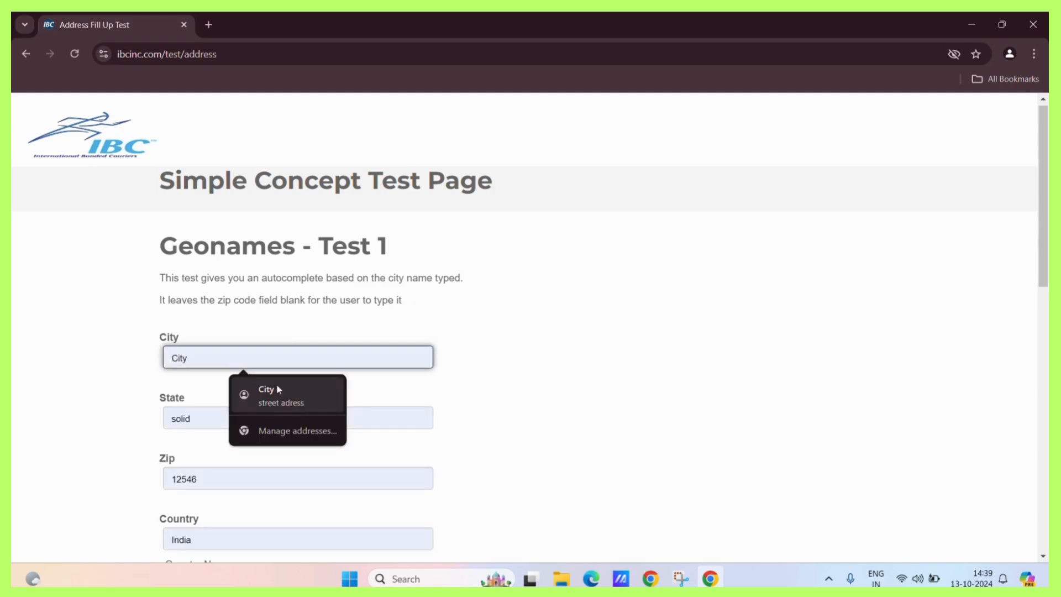
mouse_move(279, 395)
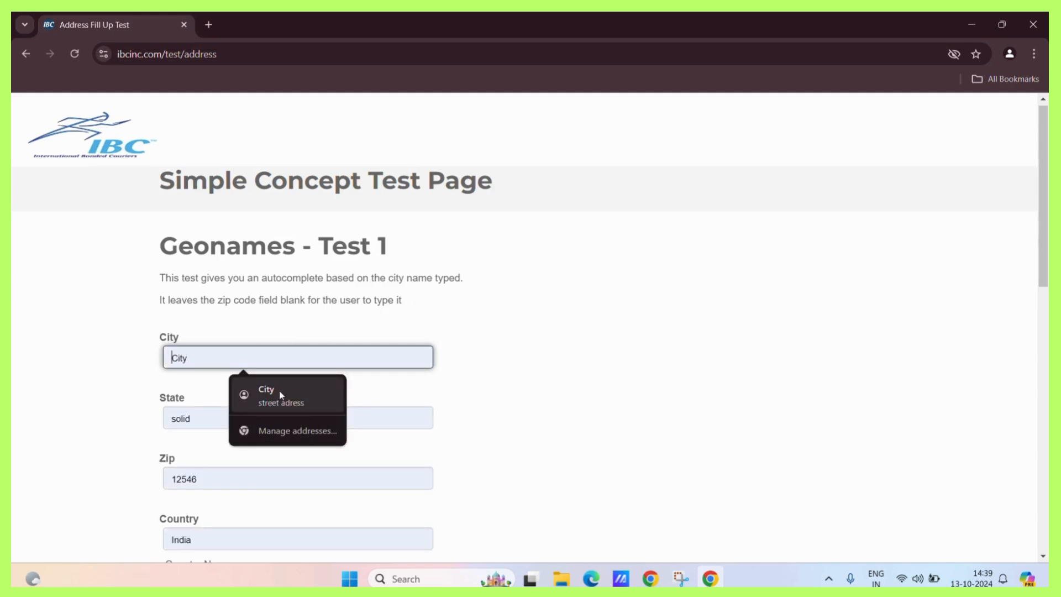
mouse_move(288, 413)
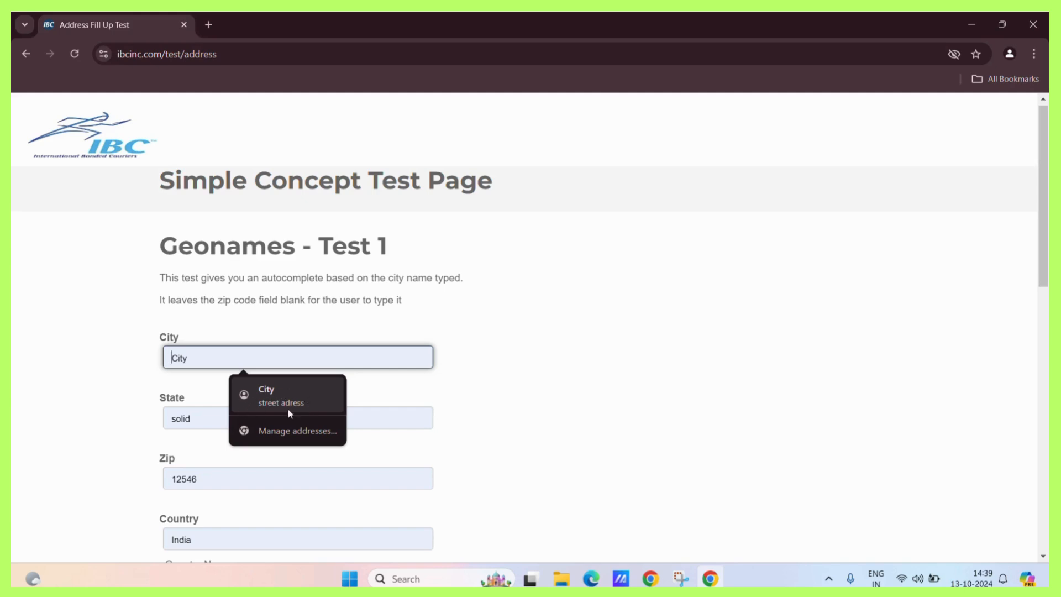
mouse_move(254, 408)
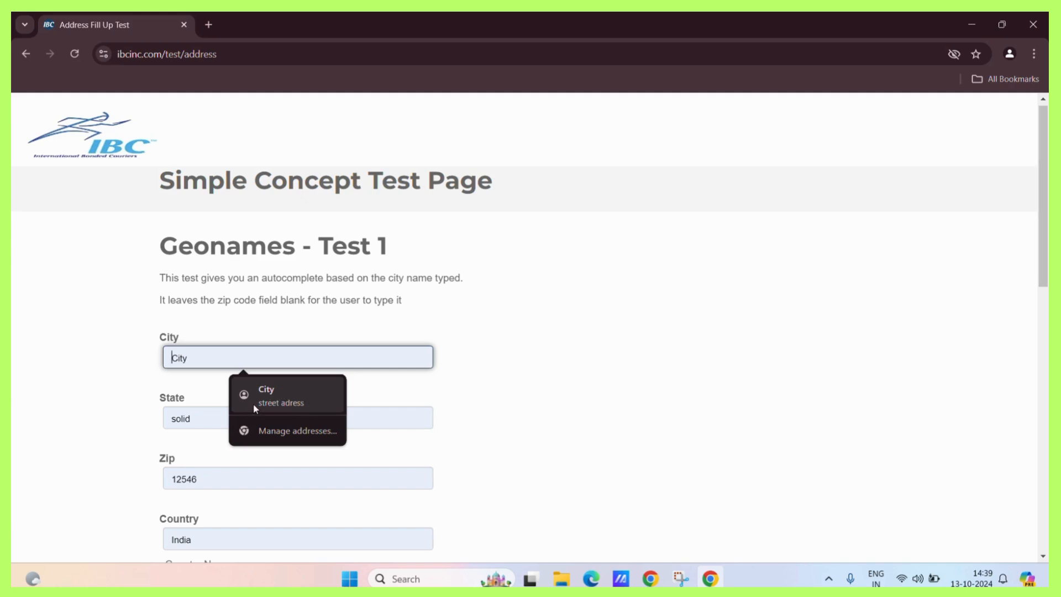
mouse_move(309, 413)
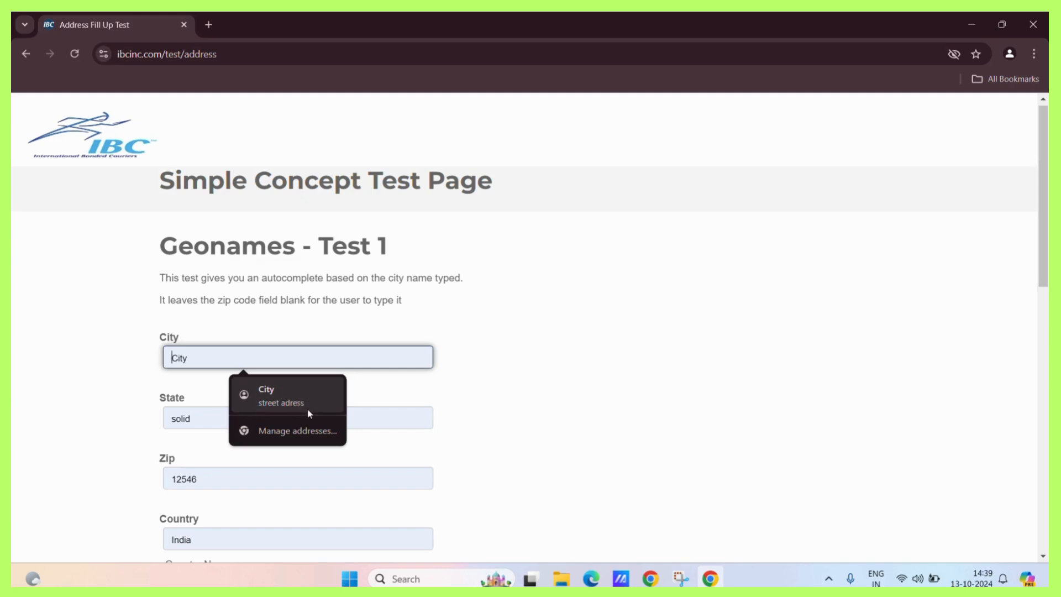
mouse_move(296, 395)
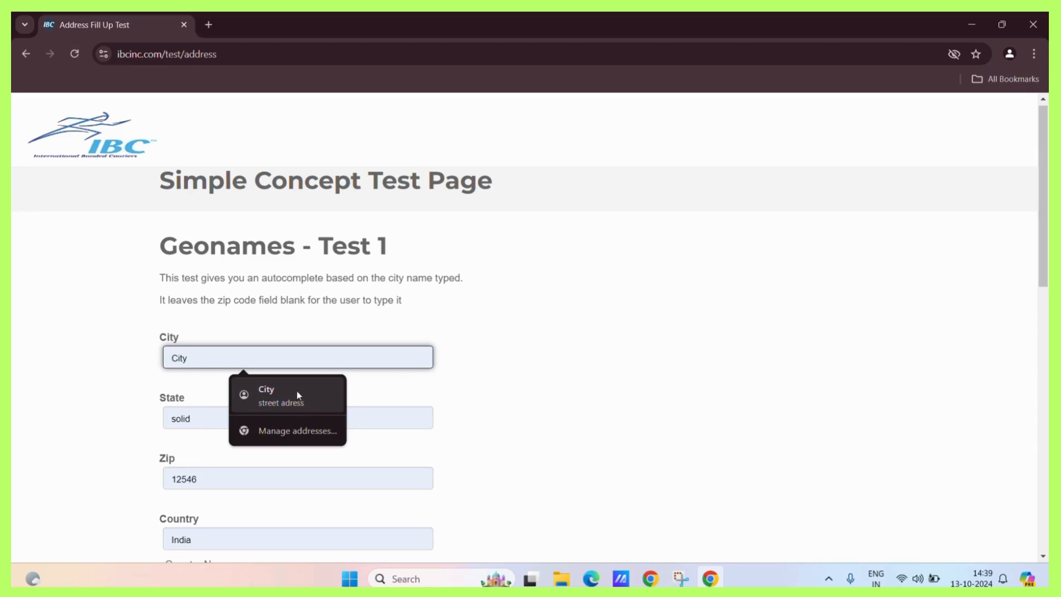
mouse_move(300, 404)
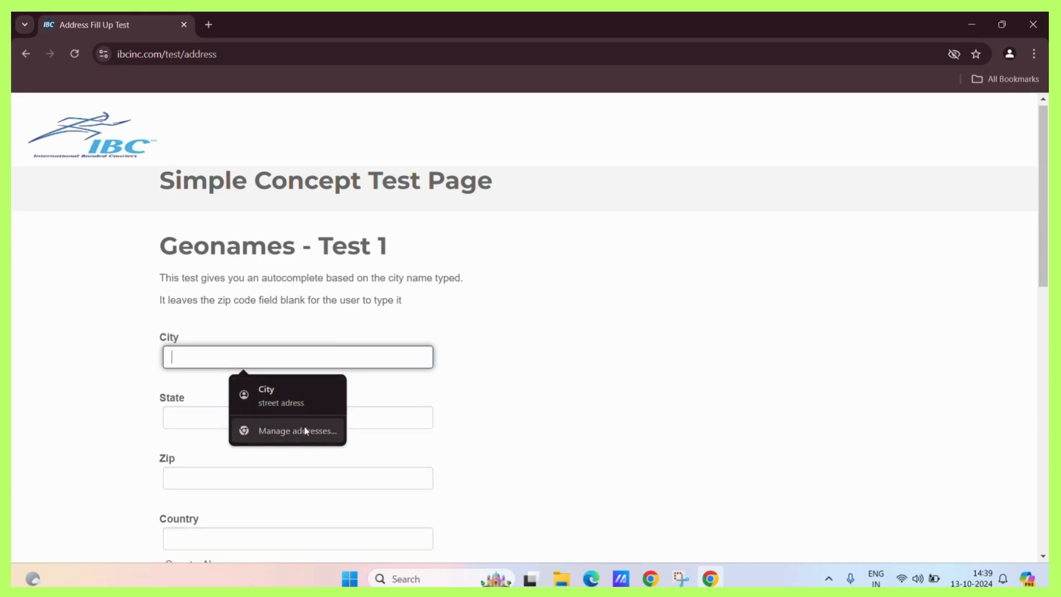
left_click(298, 429)
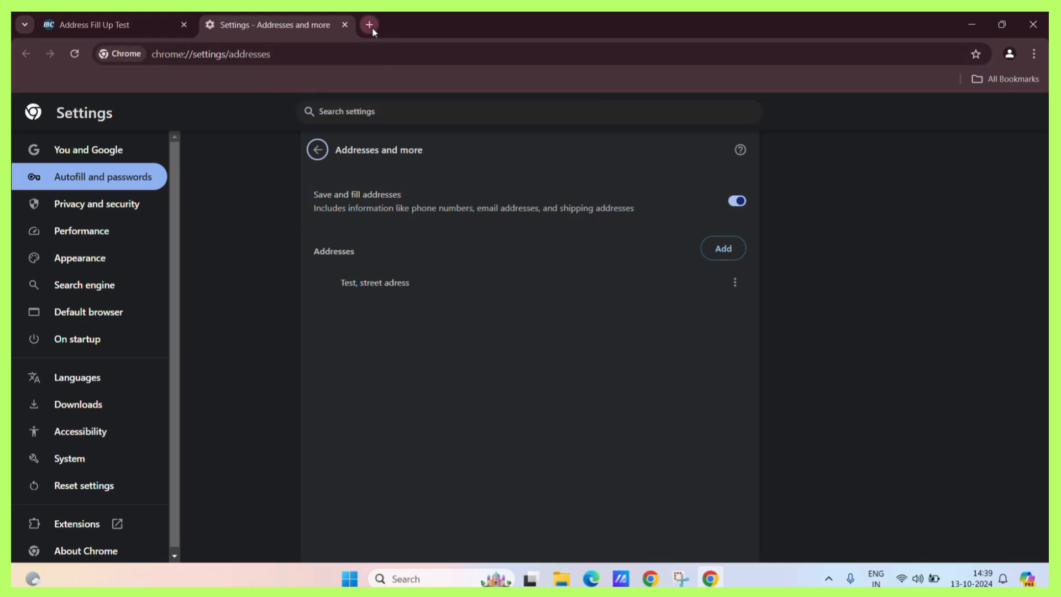
In a new tab, go through the Chrome menu to Settings > Autofill and passwords.
left_click(369, 26)
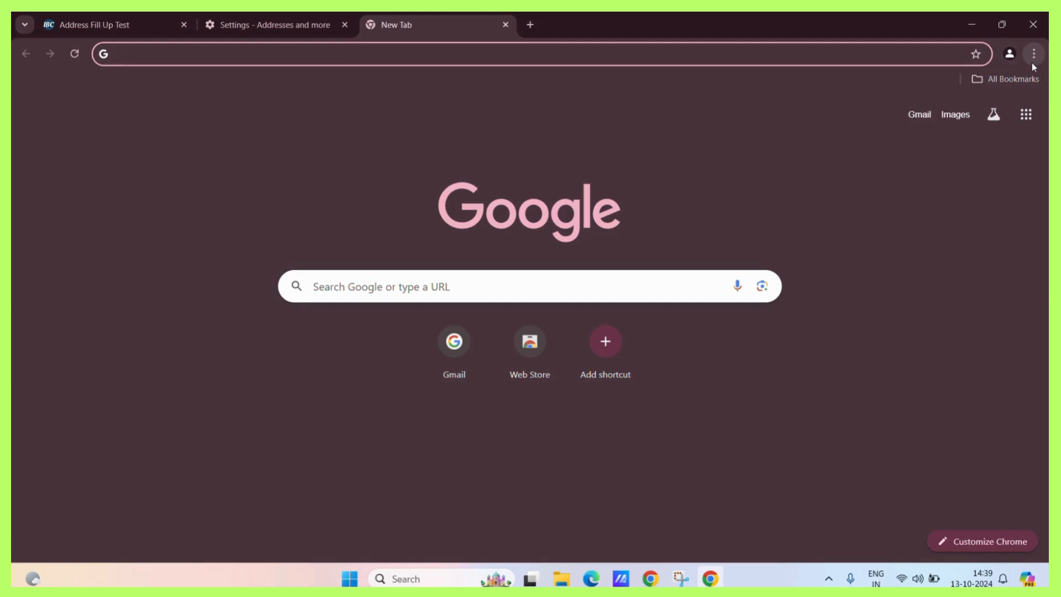
mouse_move(1033, 54)
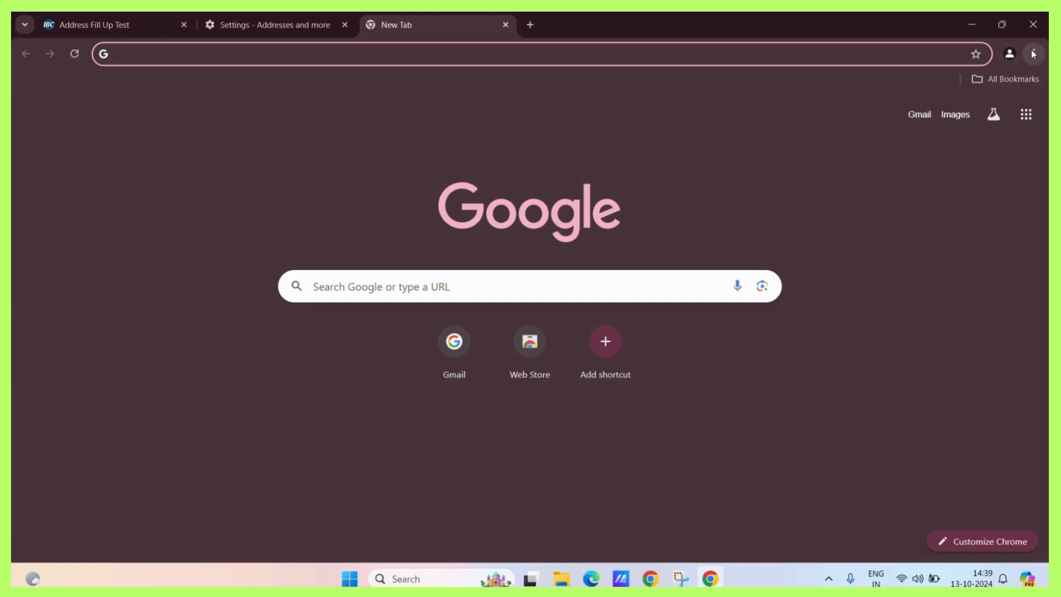
left_click(1033, 54)
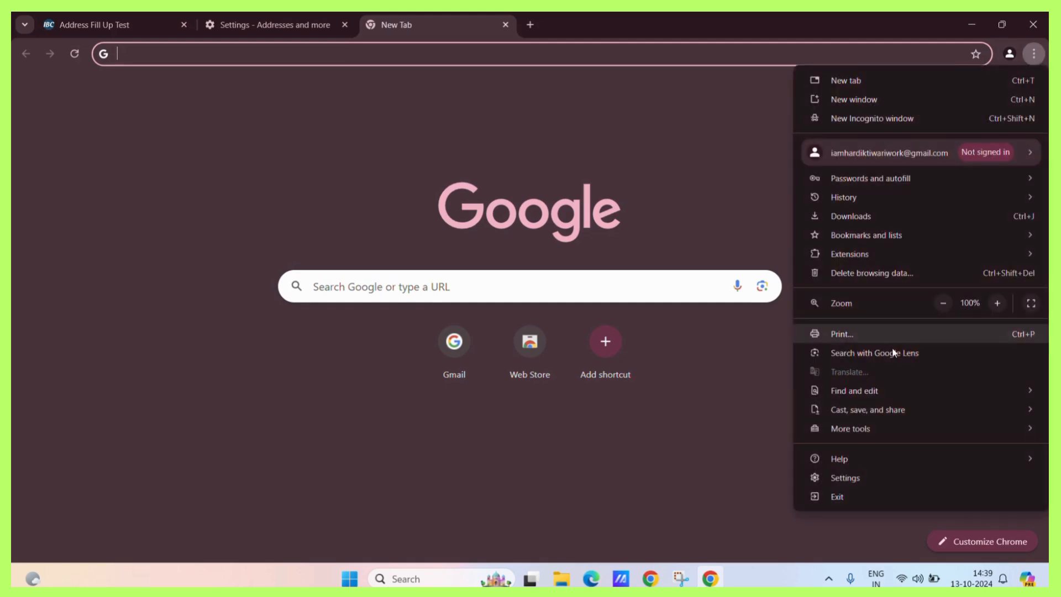
left_click(844, 477)
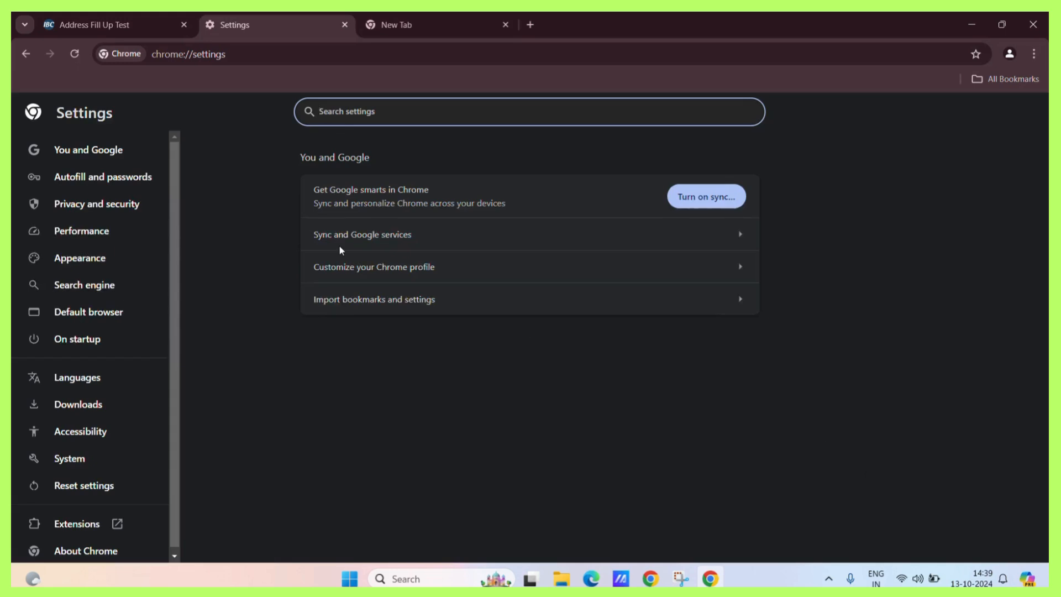
mouse_move(103, 177)
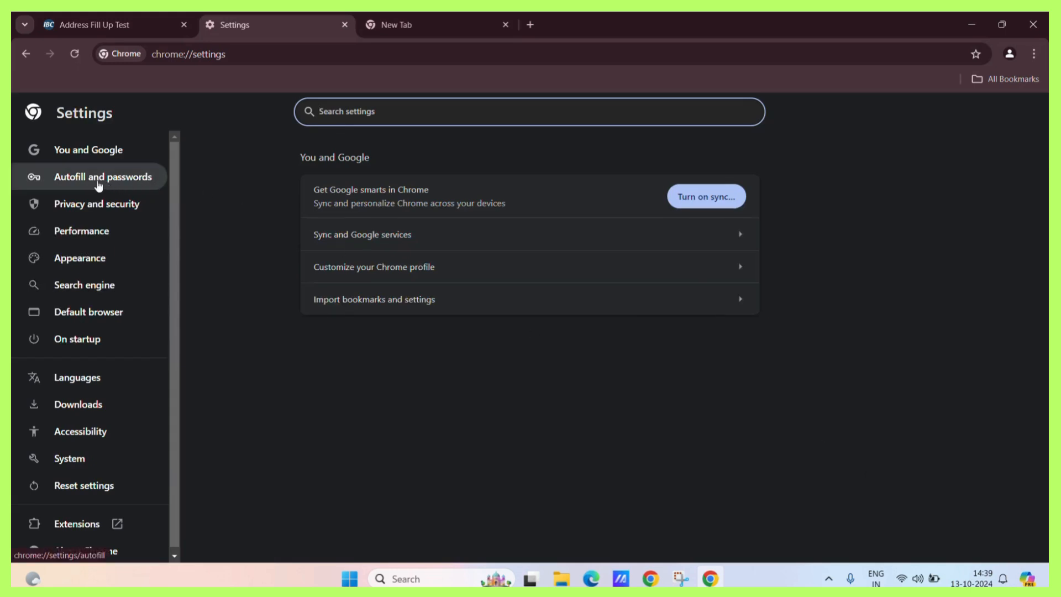
left_click(103, 177)
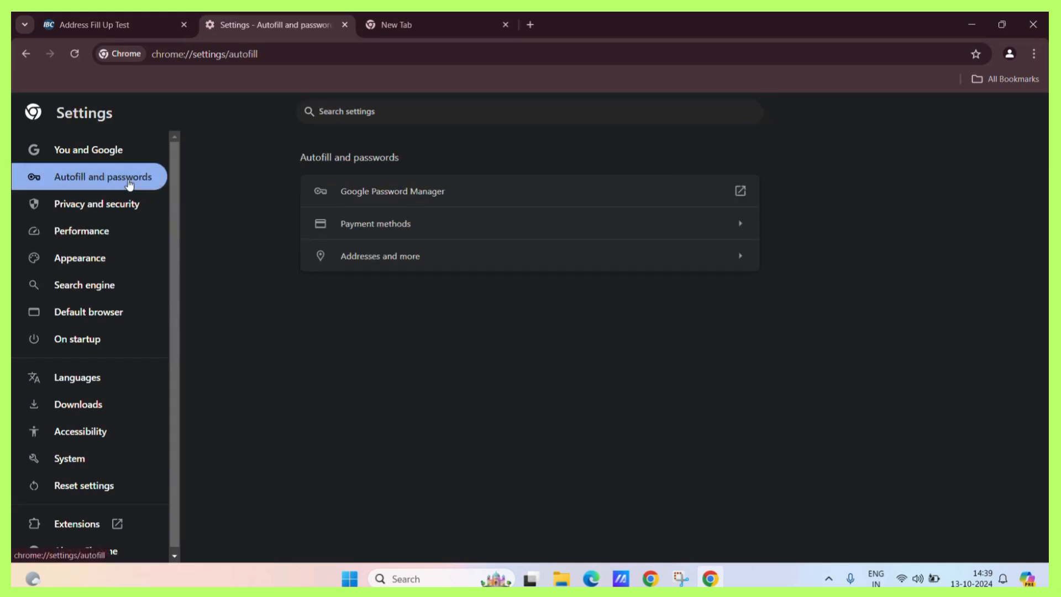
mouse_move(379, 255)
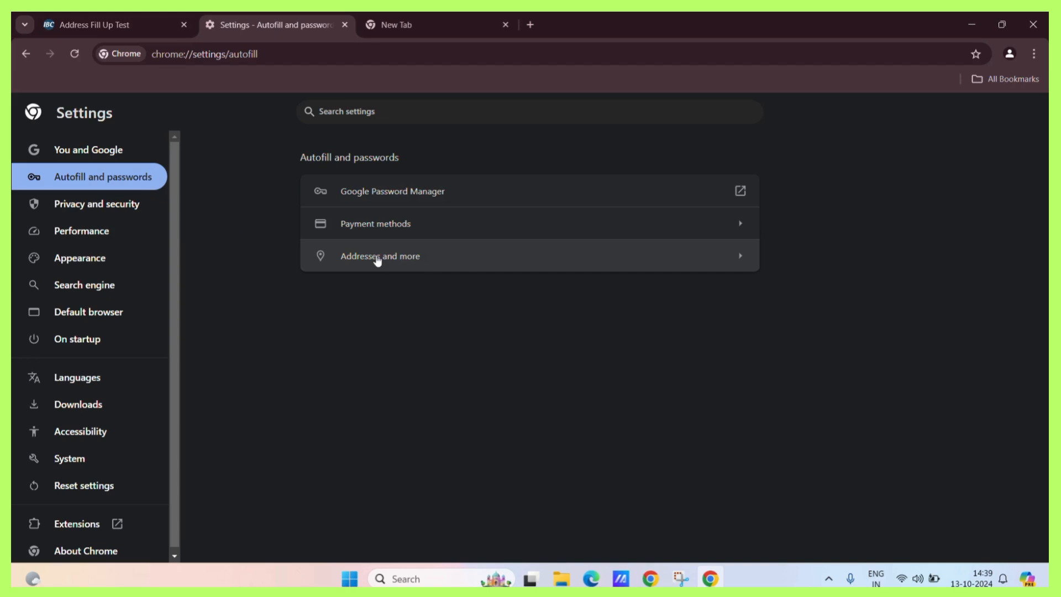
Go into Addresses and more and show Edit/Delete for the 'Test, street adress' entry.
left_click(380, 255)
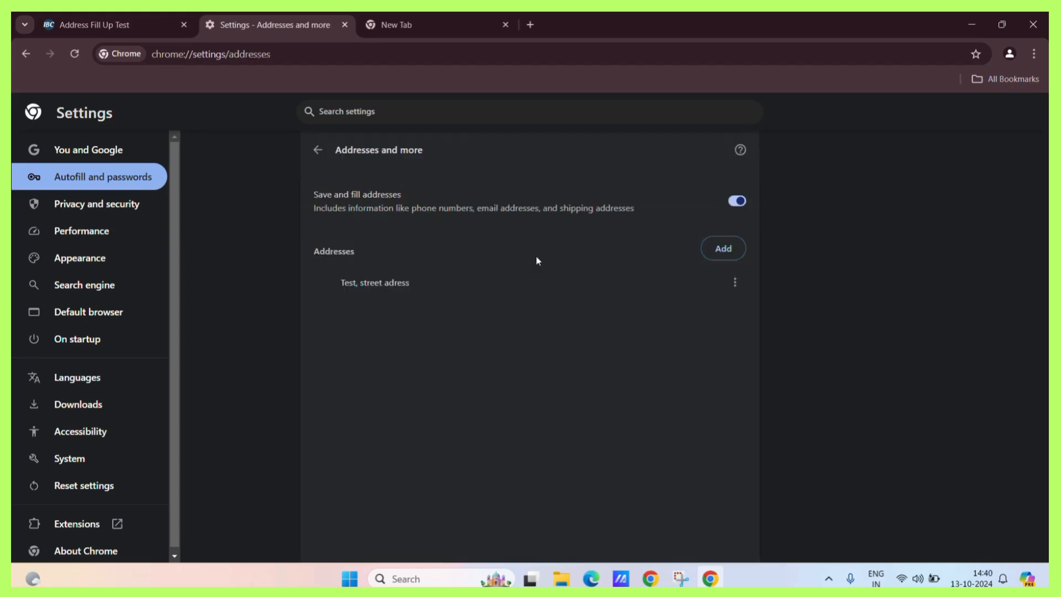
mouse_move(399, 215)
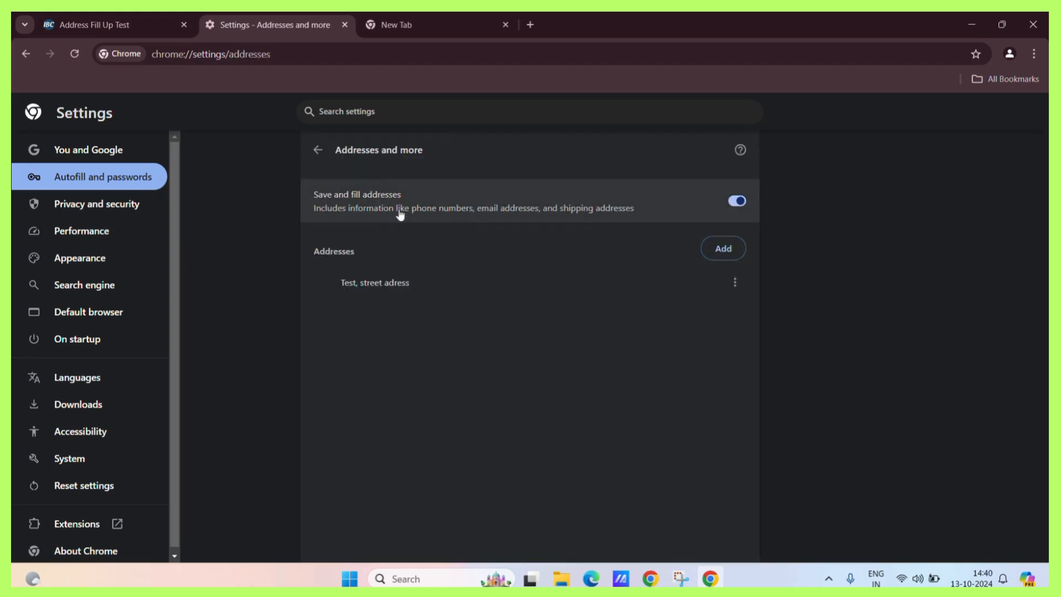
mouse_move(603, 383)
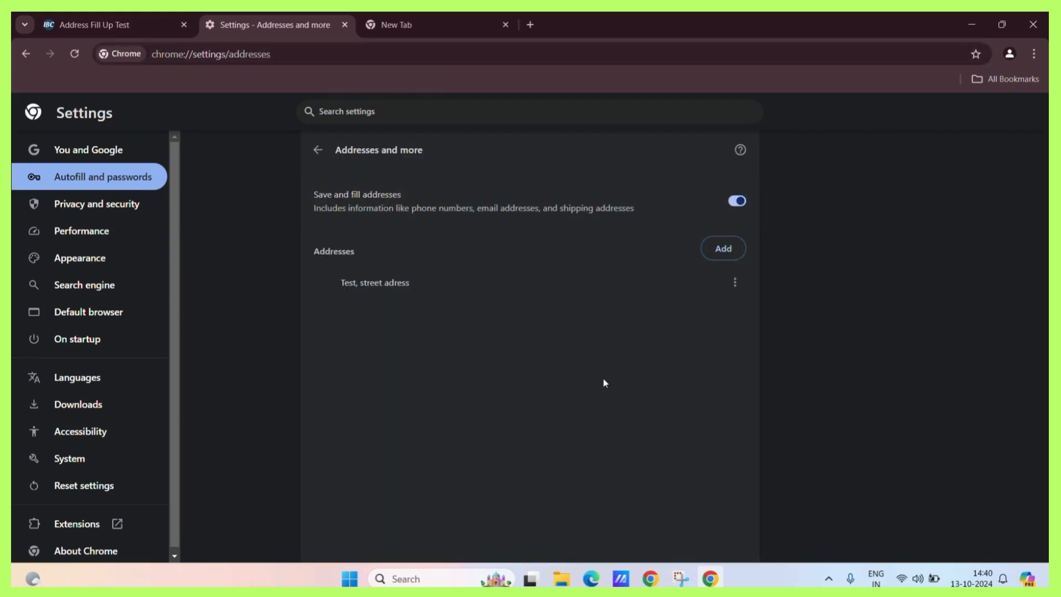
mouse_move(411, 295)
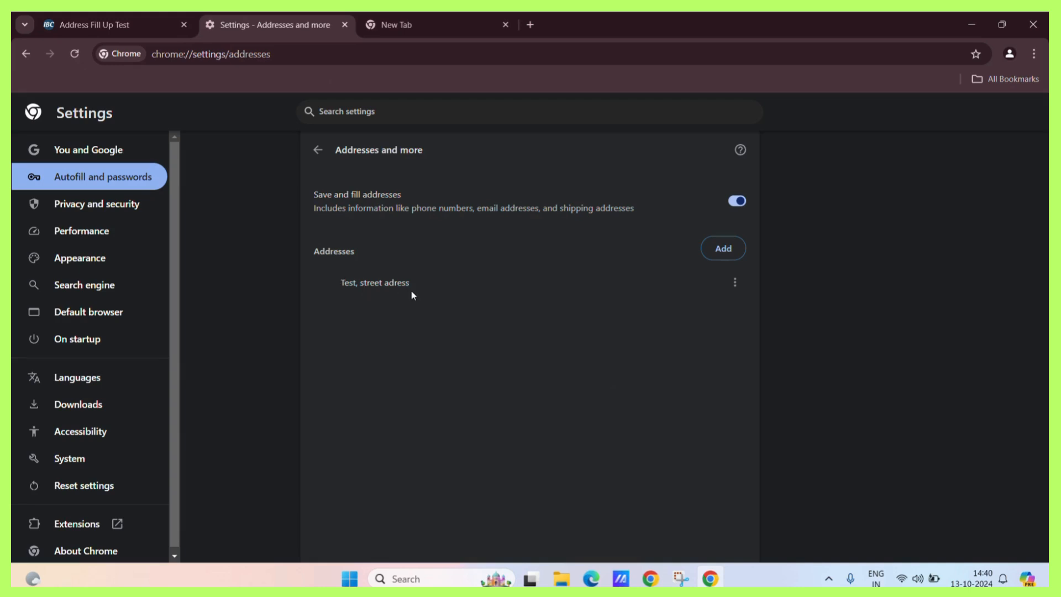
mouse_move(603, 300)
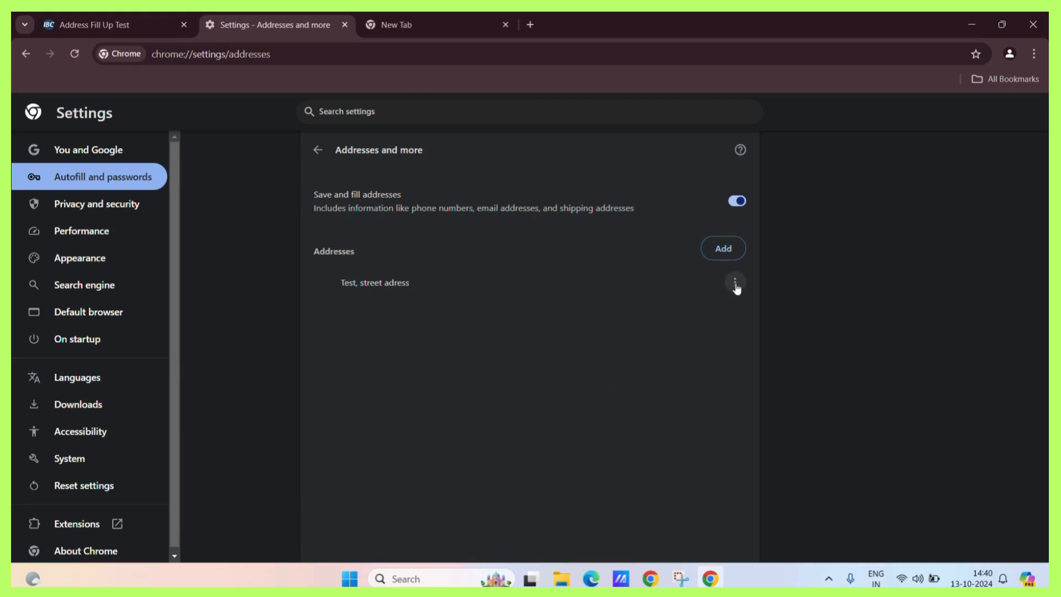
left_click(734, 282)
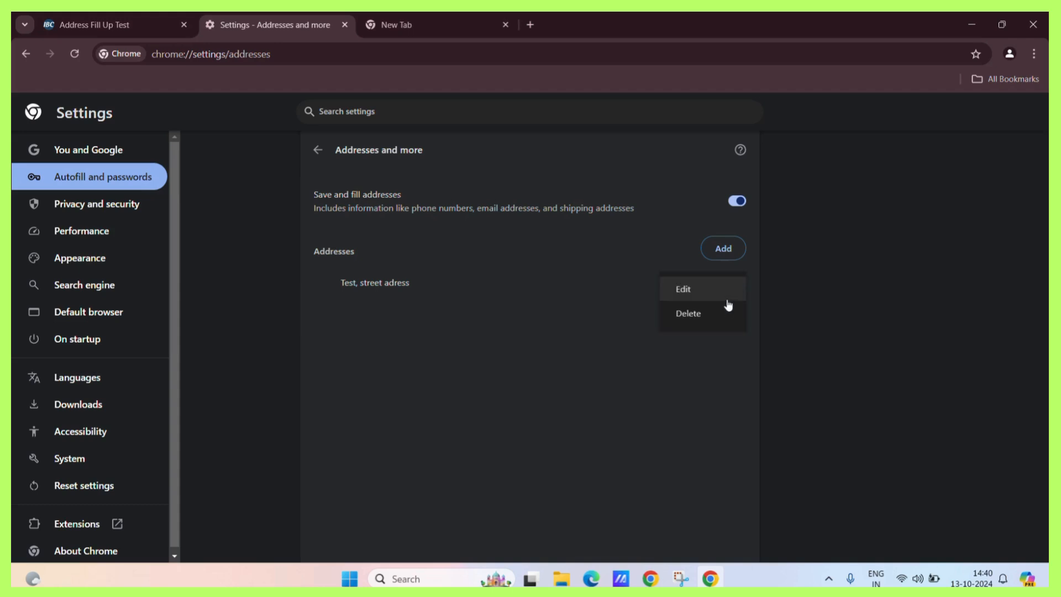
mouse_move(720, 313)
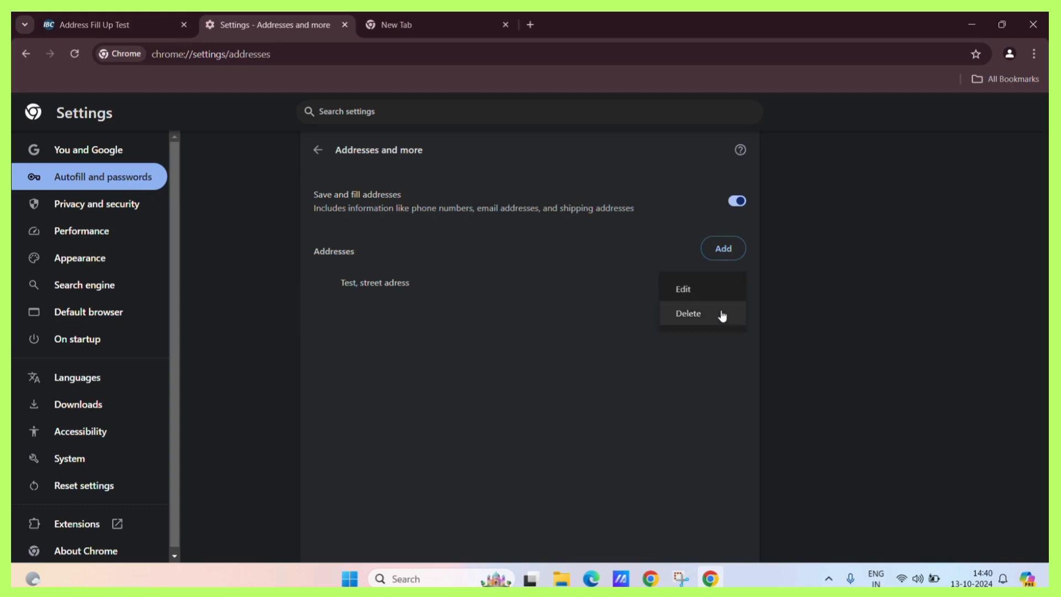
mouse_move(682, 289)
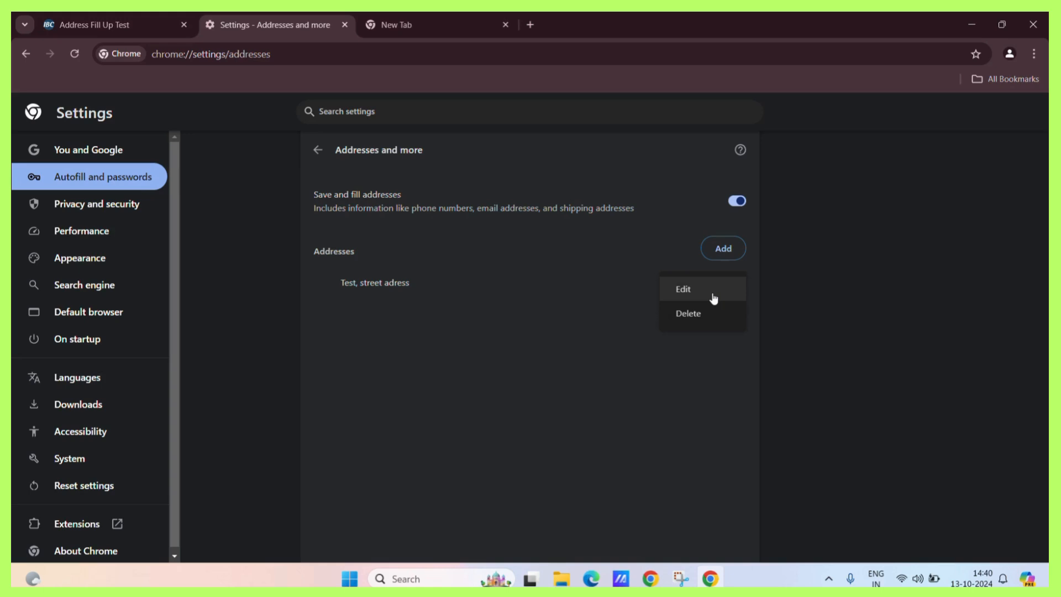
Edit the saved address so its Name reads 'Name' and save it.
left_click(682, 288)
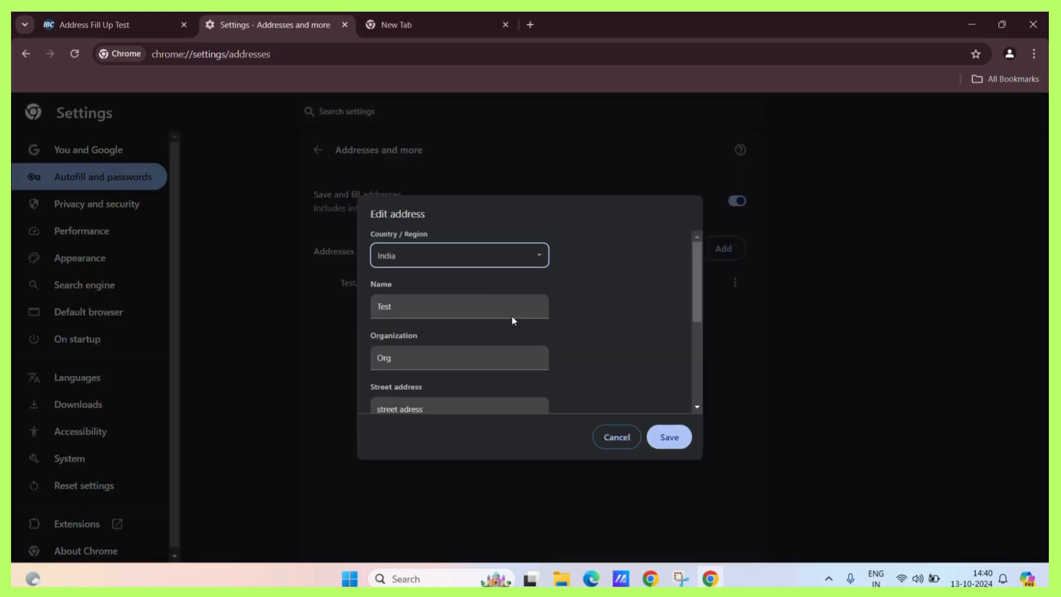
scroll("down", 3)
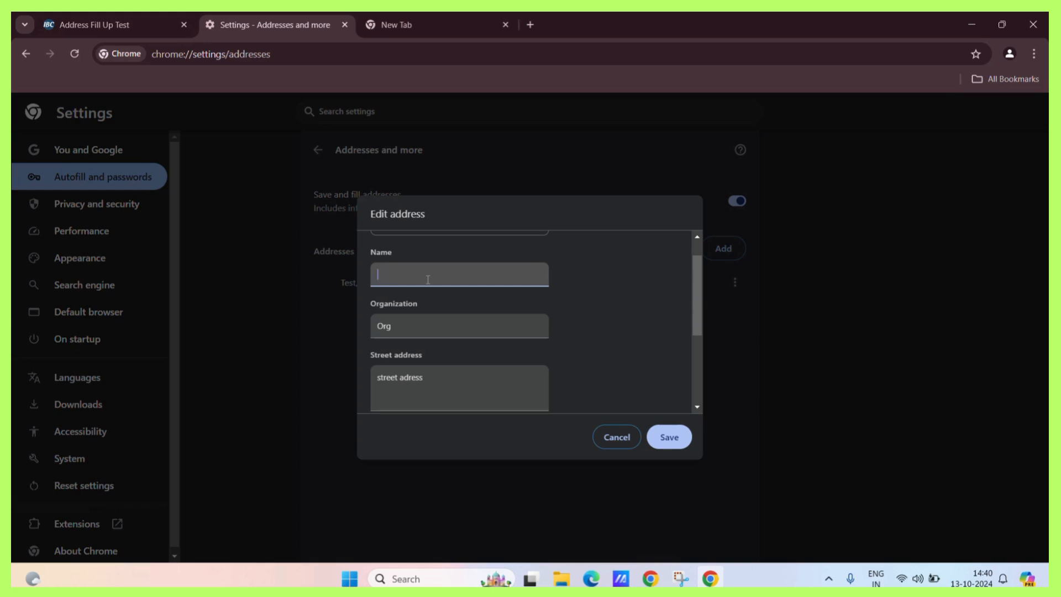
type("Na")
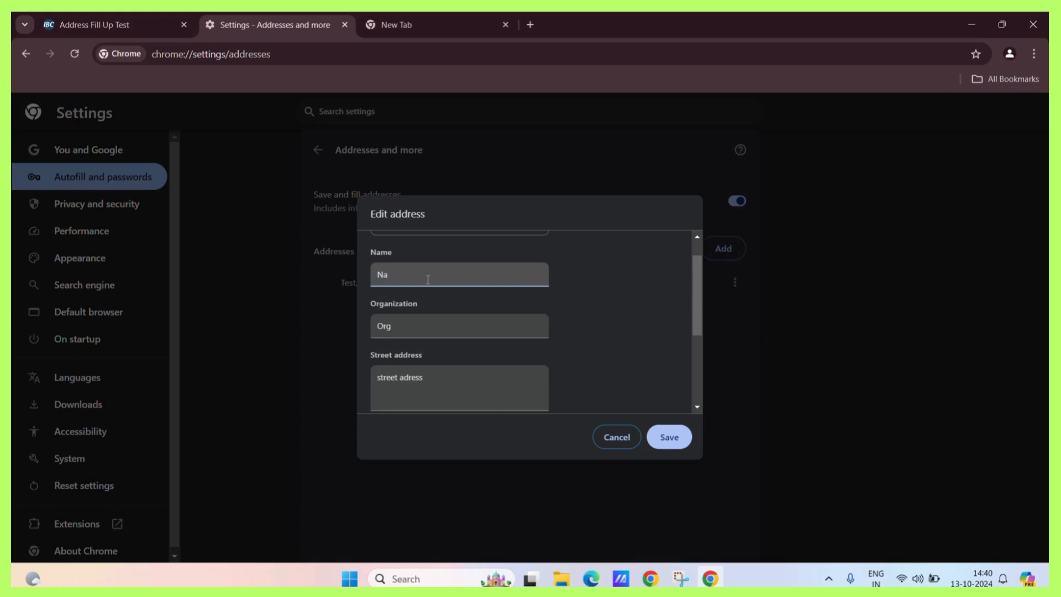
type("me")
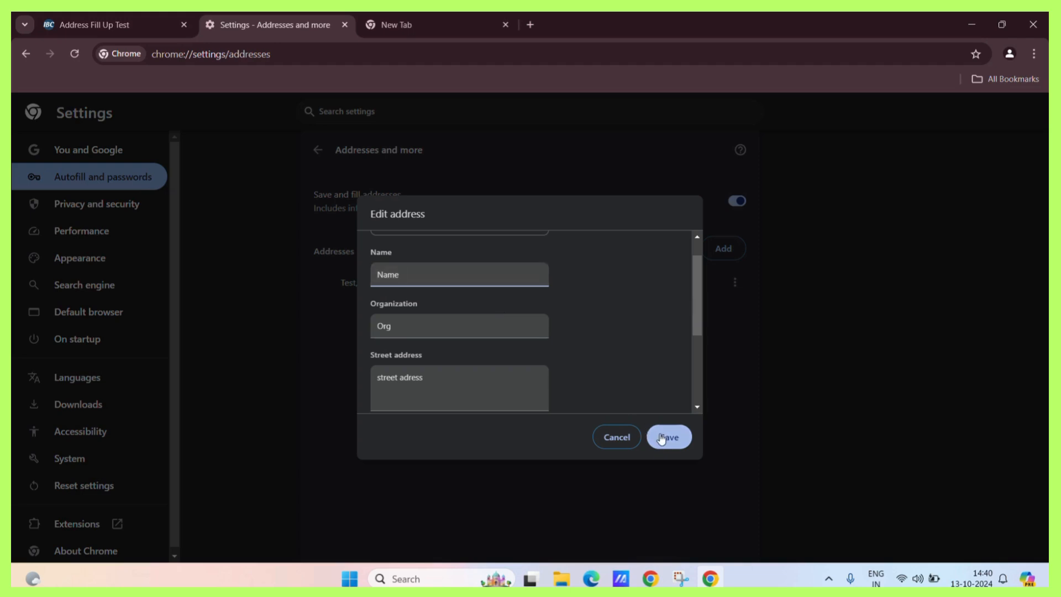
left_click(667, 436)
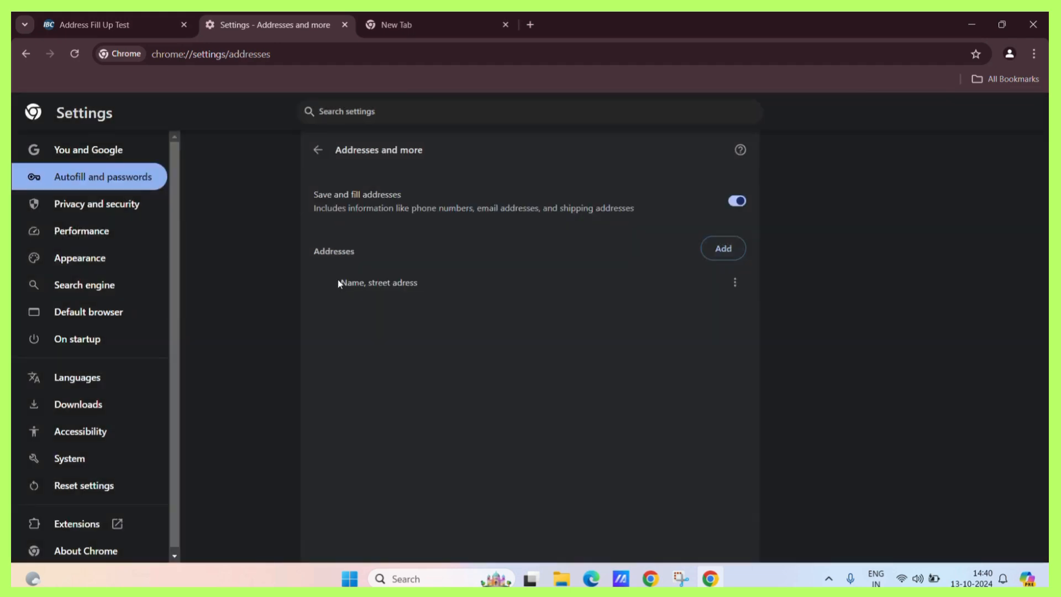
Back on the test form, review the autofilled values City, solid, 12546, India.
double_click(361, 281)
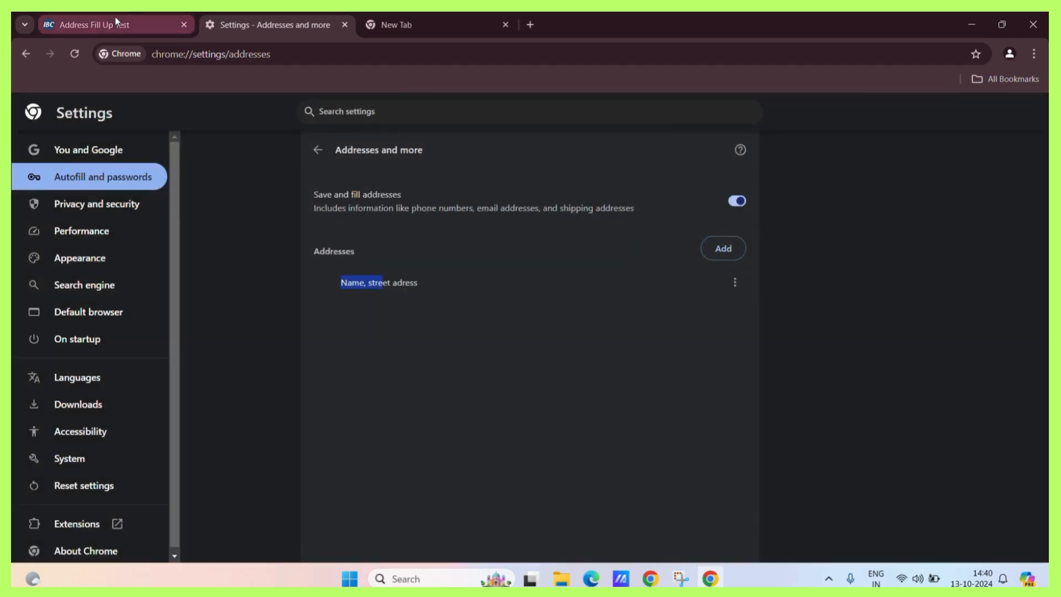
left_click(95, 24)
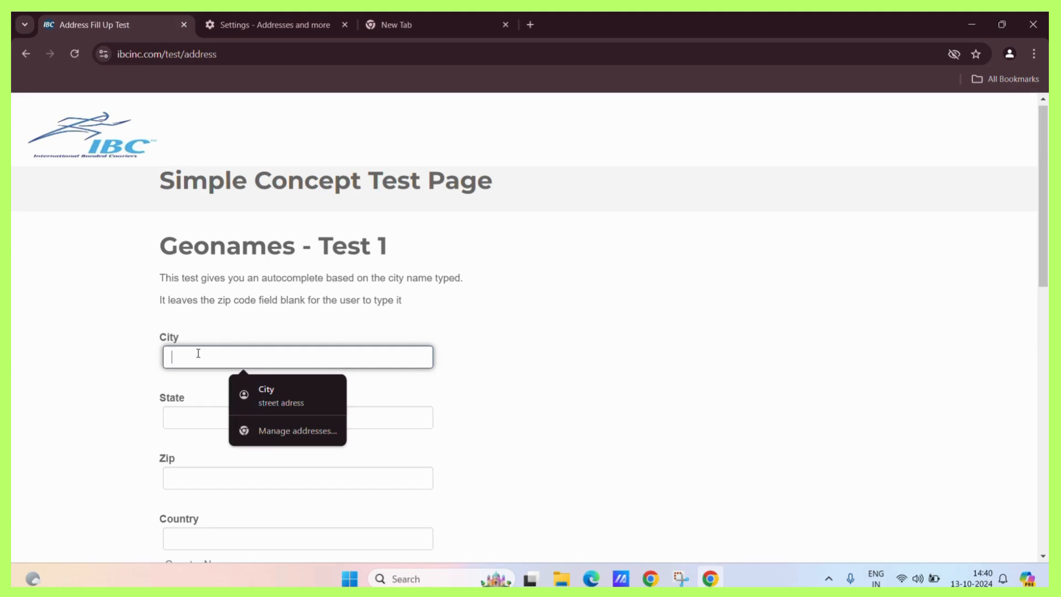
scroll("down", 3)
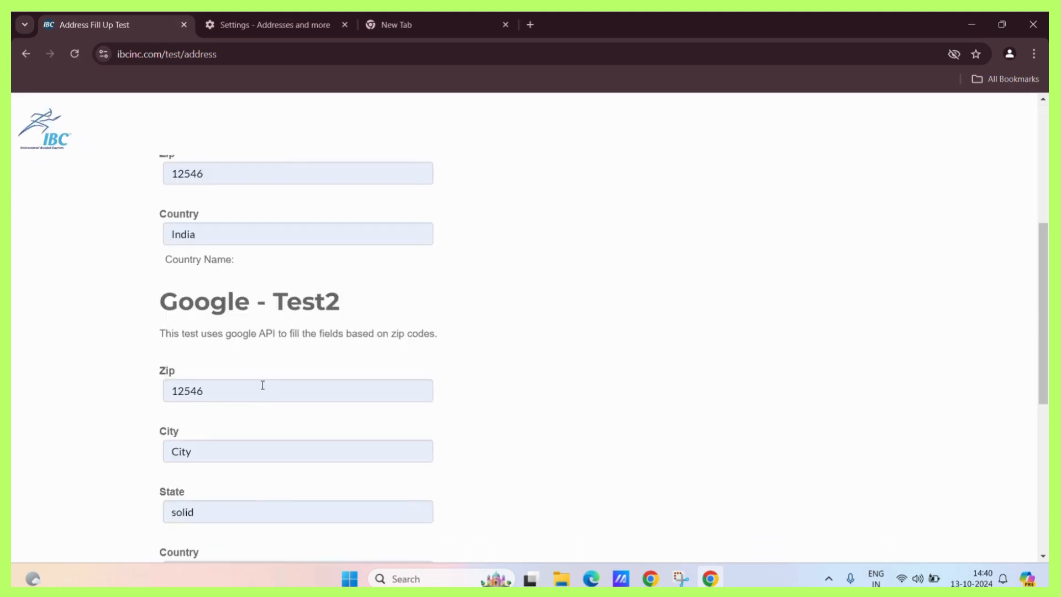
scroll("up", 3)
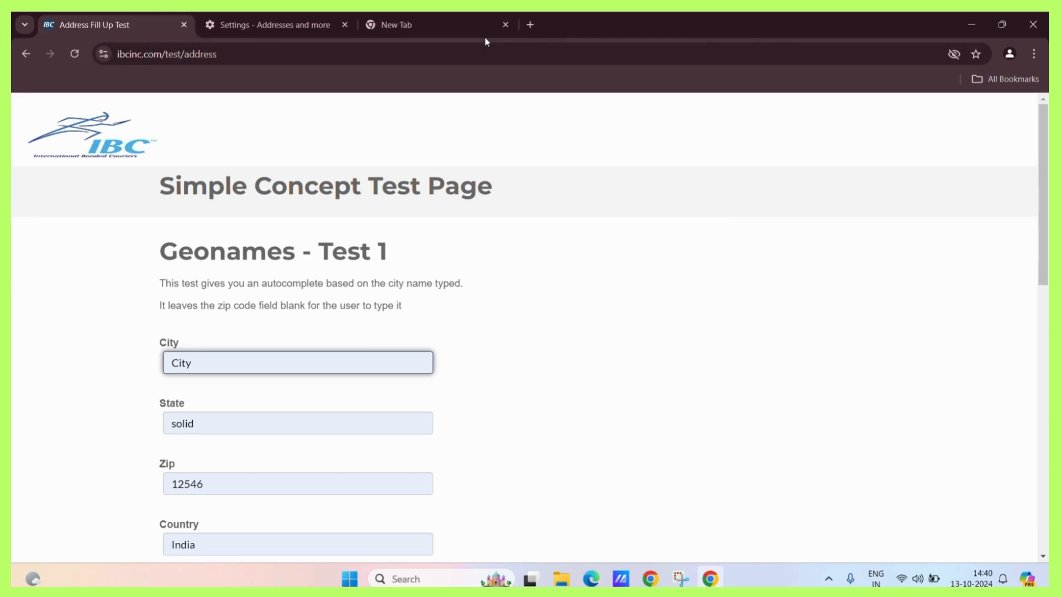
mouse_move(1020, 54)
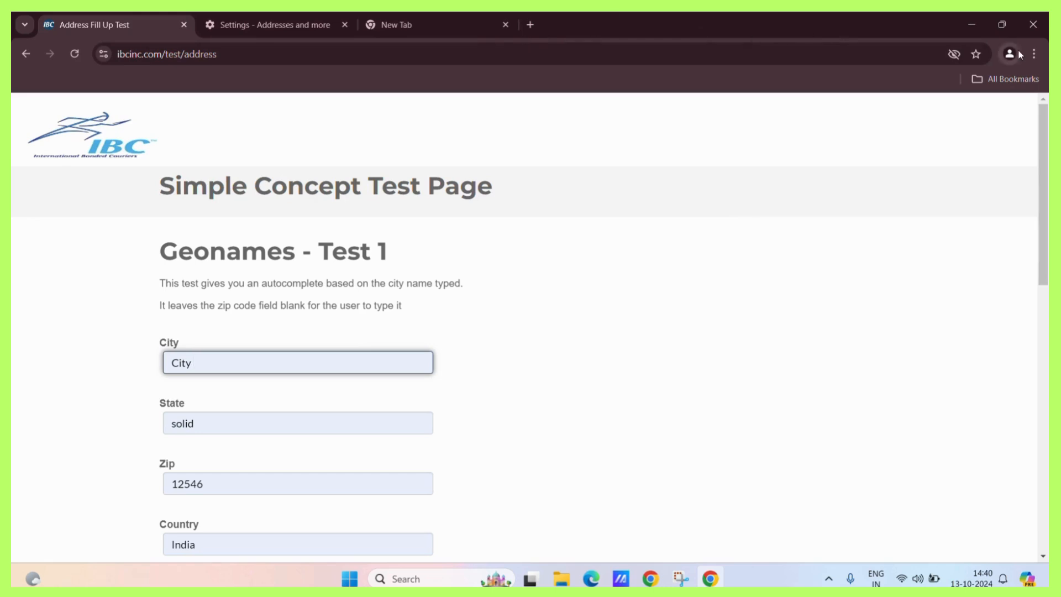
Delete the 'Name, street adress' entry, leaving no saved addresses.
left_click(274, 24)
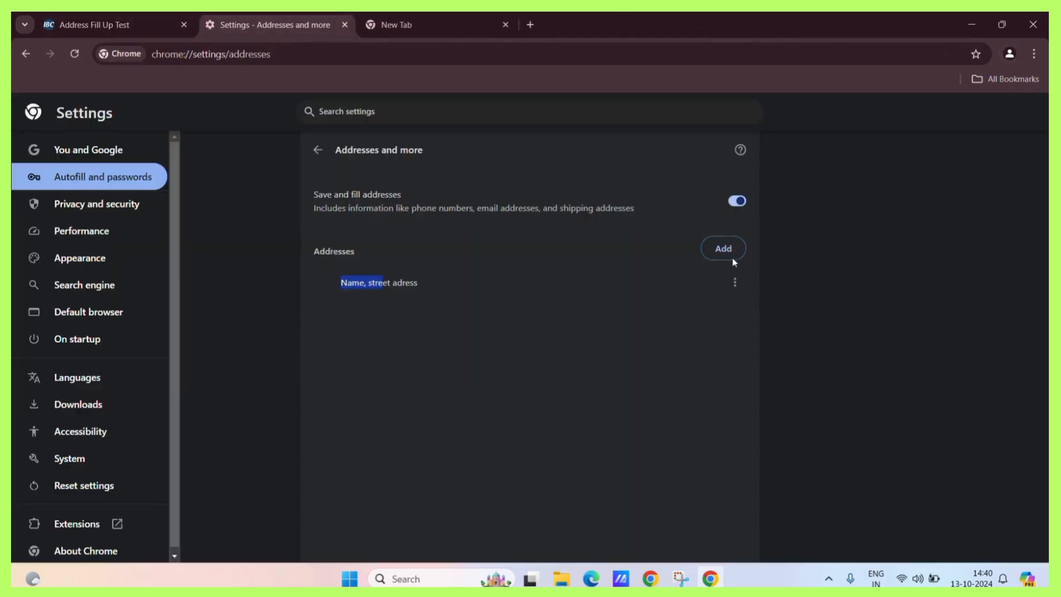
left_click(734, 282)
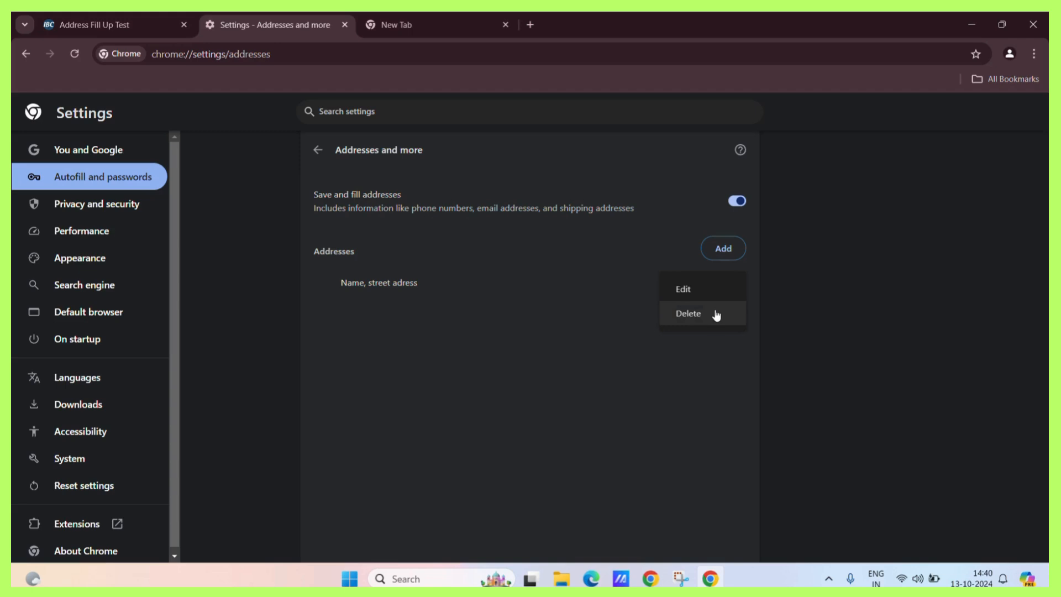
mouse_move(711, 315)
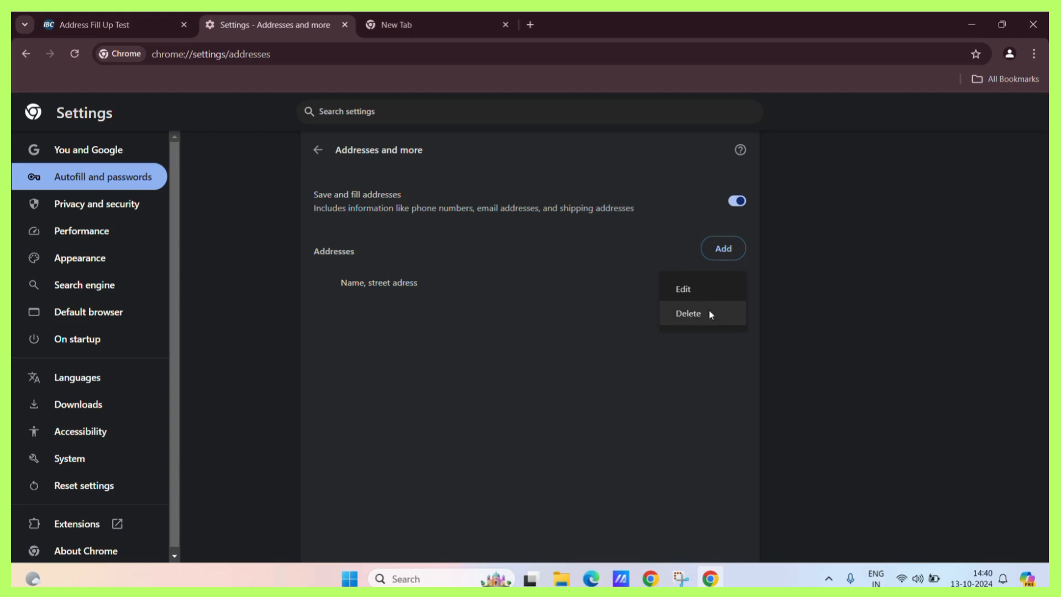
left_click(687, 312)
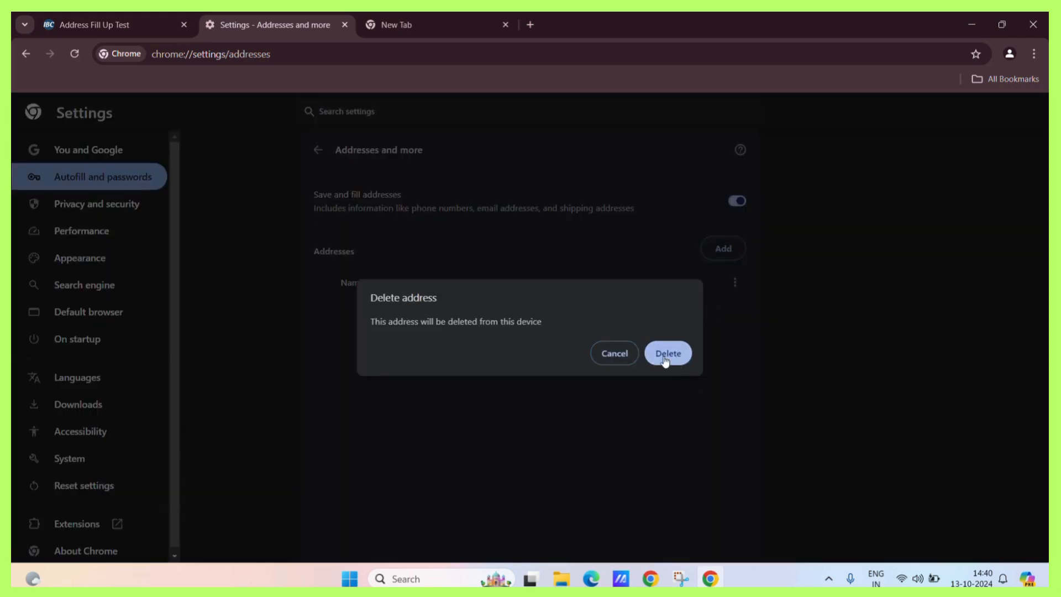
left_click(666, 352)
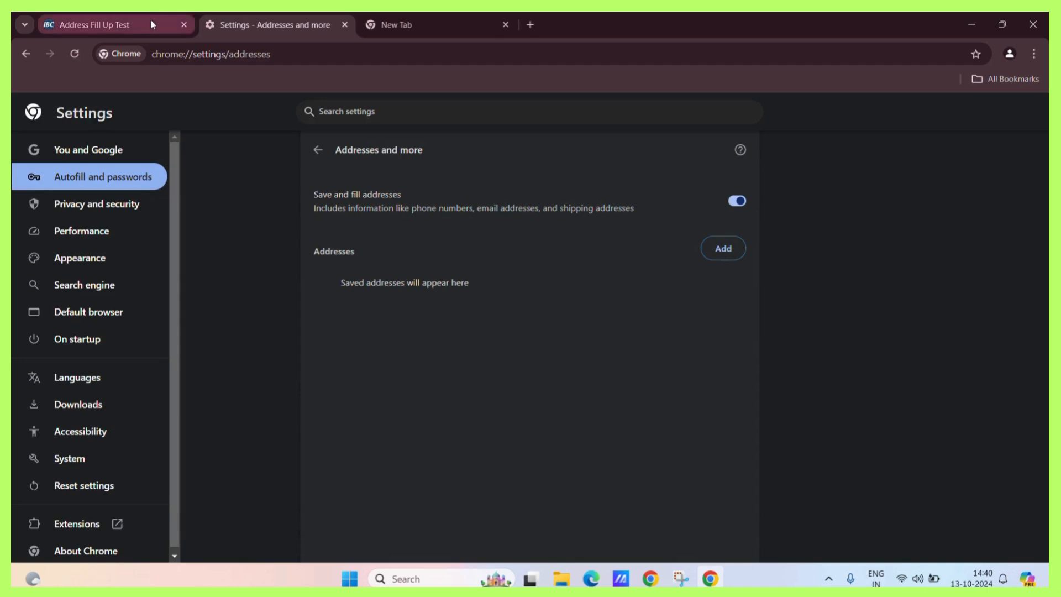
Reload the test form and confirm State and City fields offer no address suggestions.
left_click(98, 25)
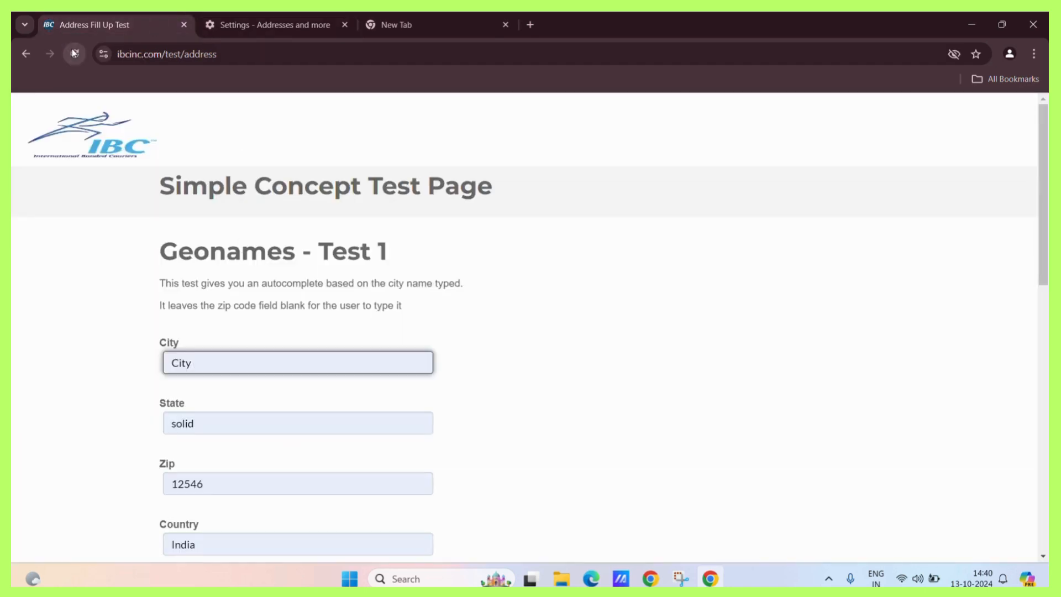
left_click(74, 54)
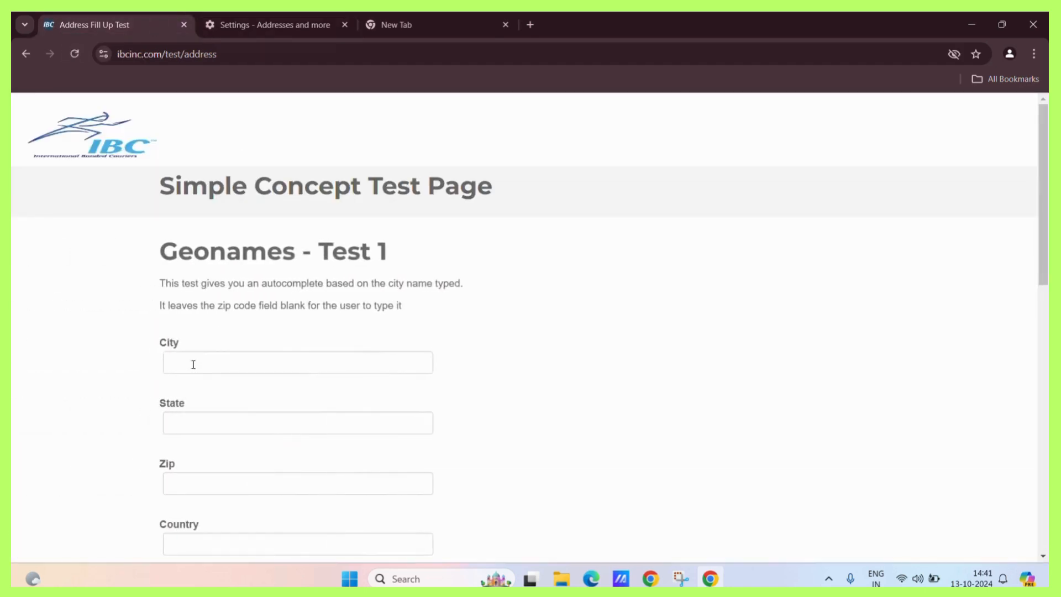
left_click(298, 421)
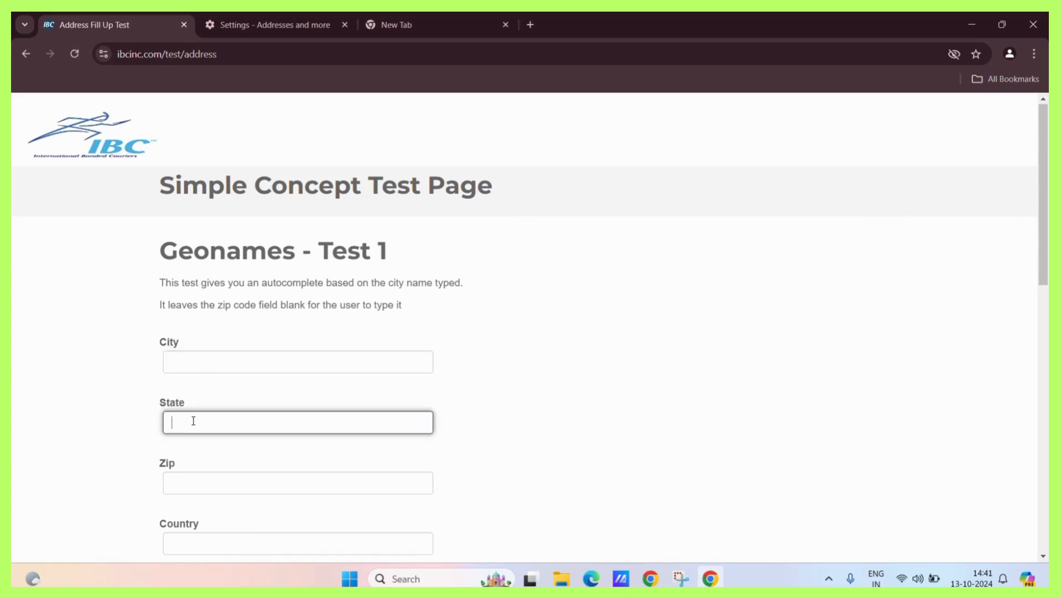
scroll("down", 3)
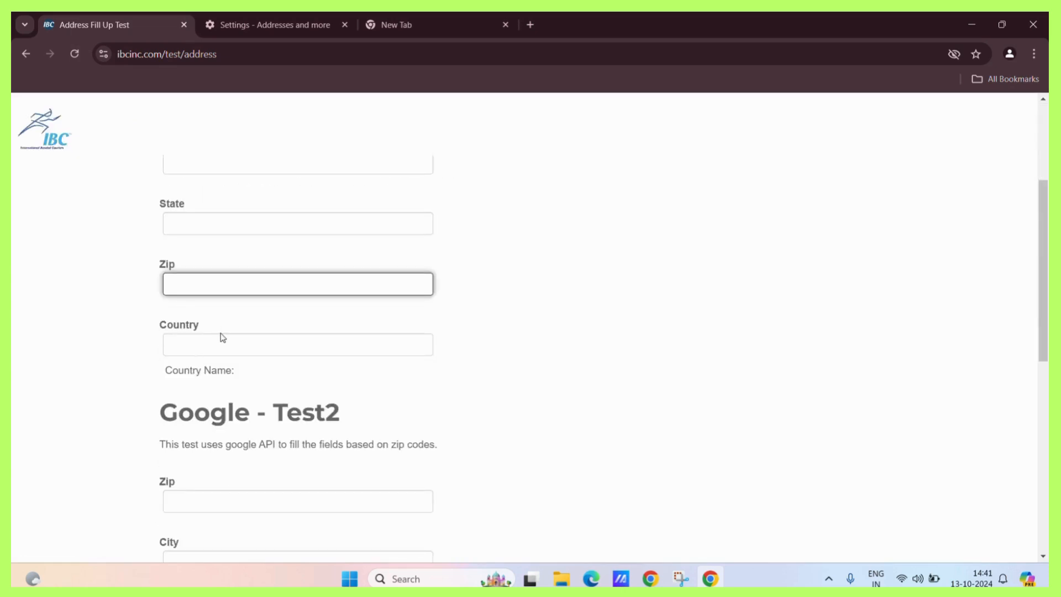
scroll("up", 3)
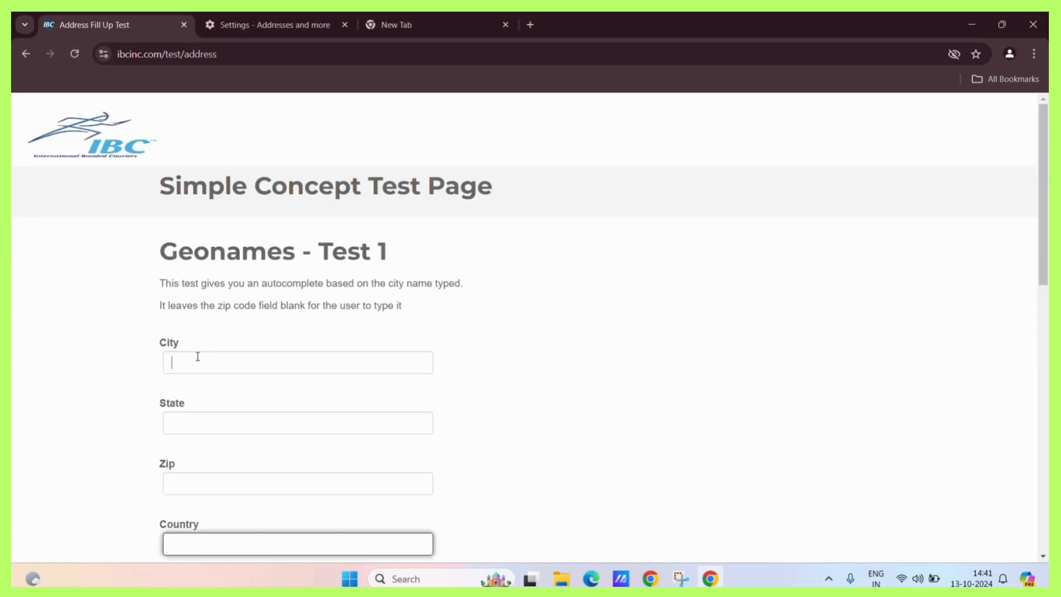
left_click(296, 362)
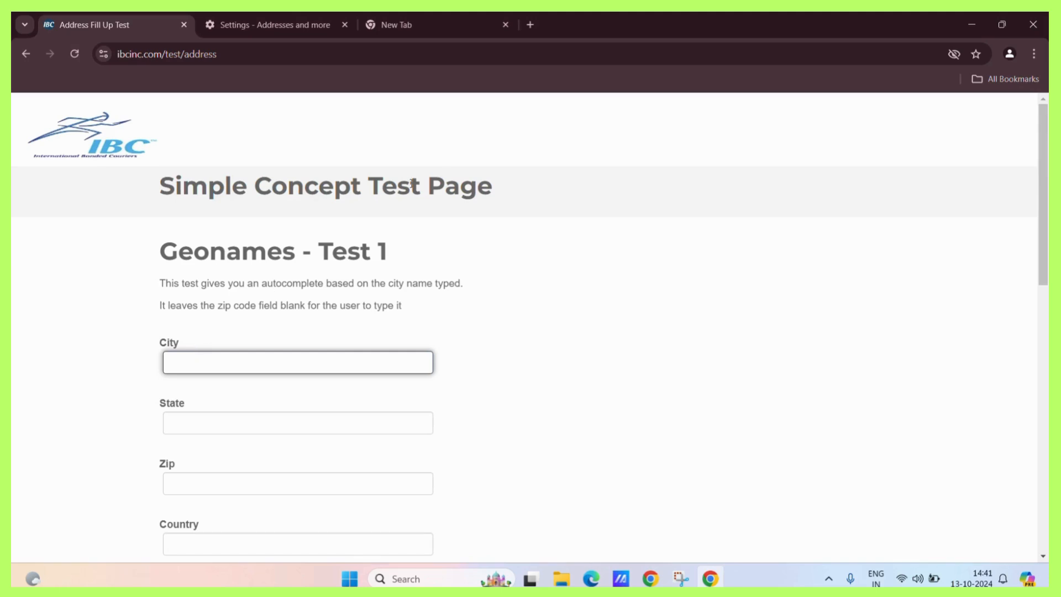
mouse_move(399, 231)
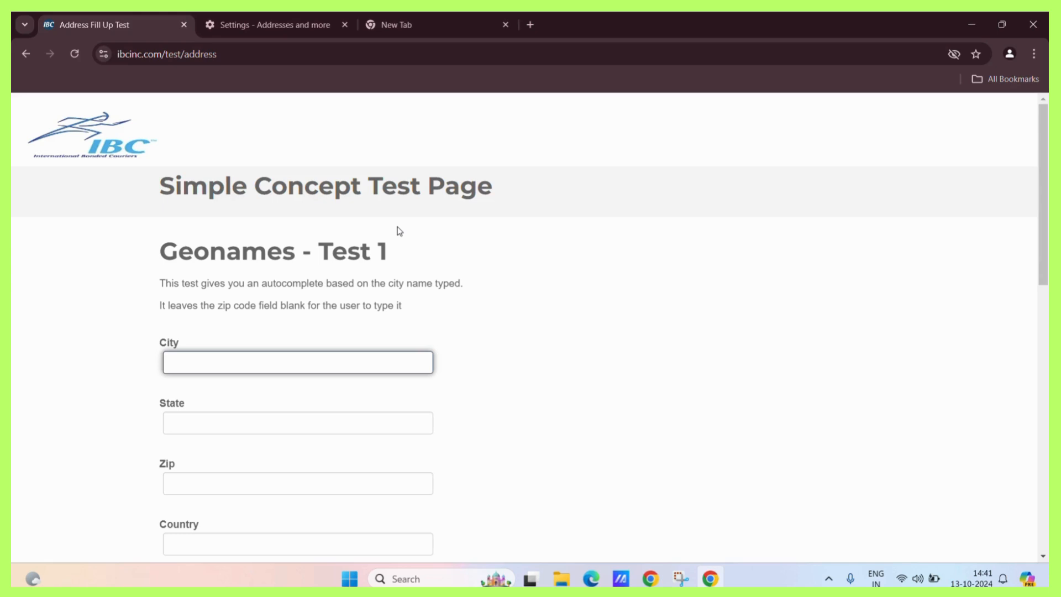
left_click(297, 363)
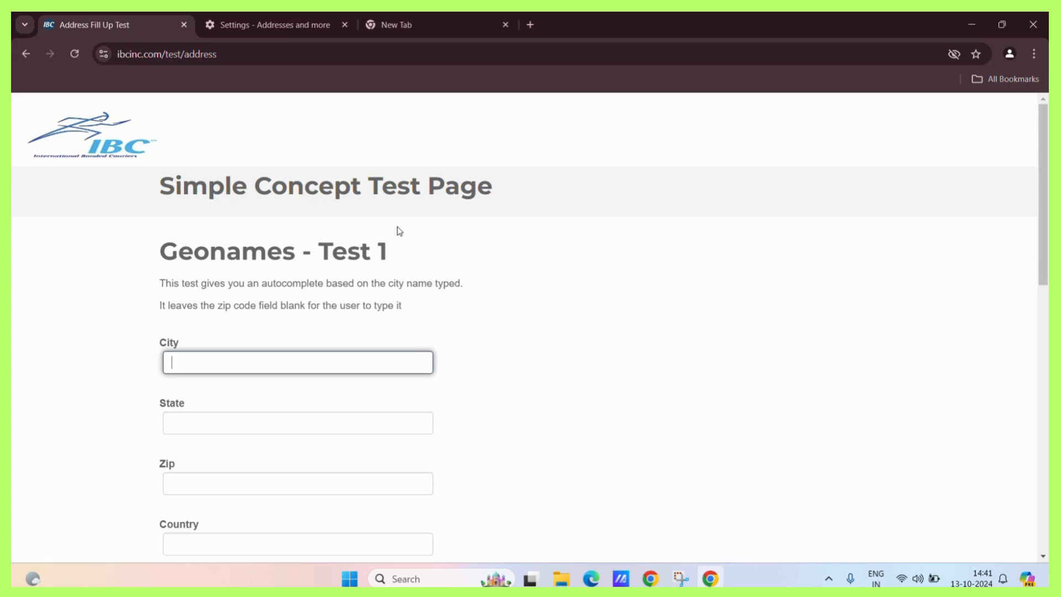
mouse_move(499, 73)
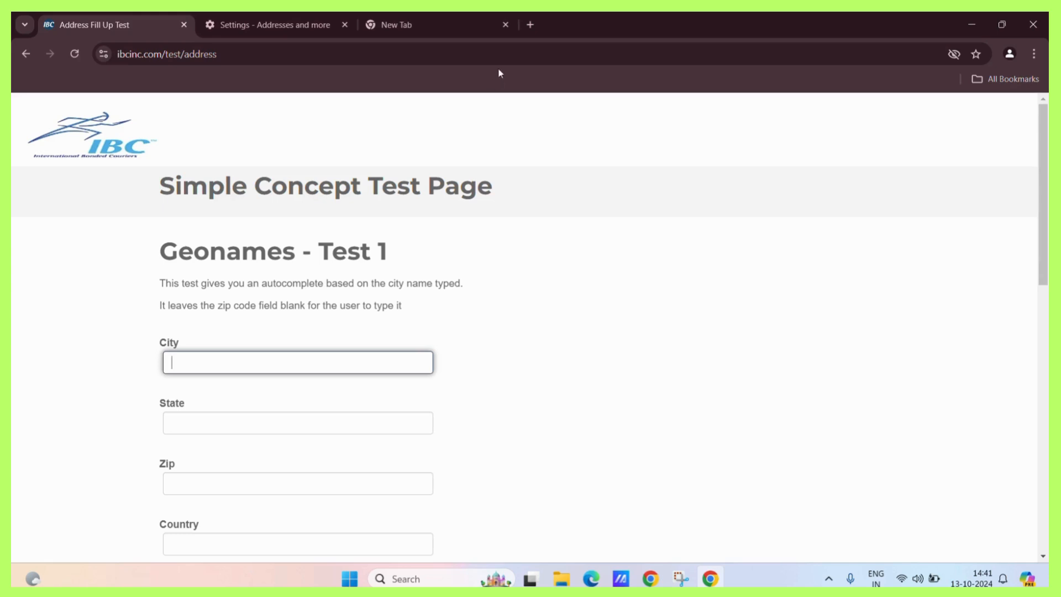